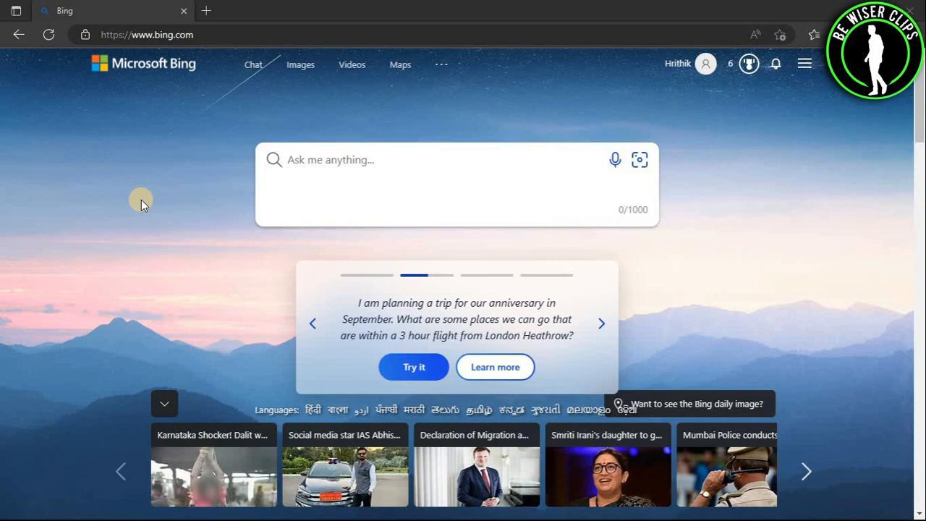
pyautogui.moveTo(127, 182)
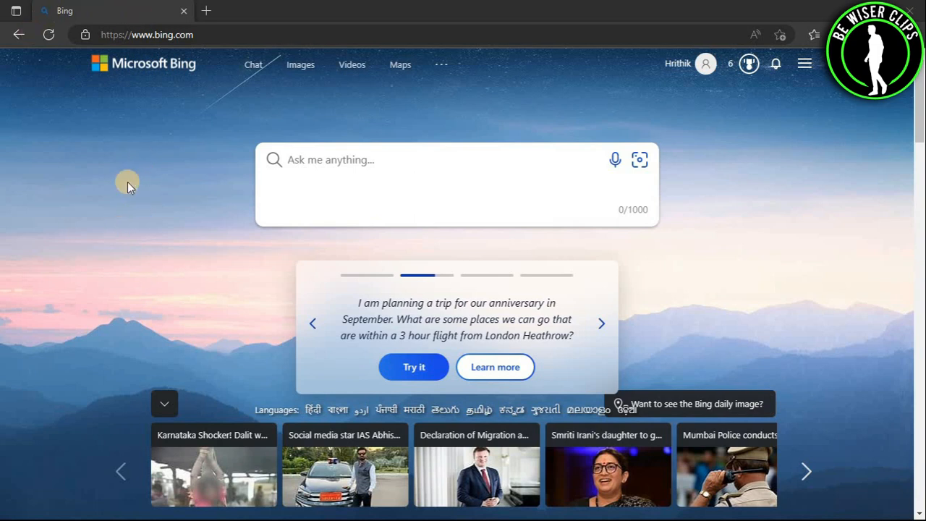
pyautogui.moveTo(179, 14)
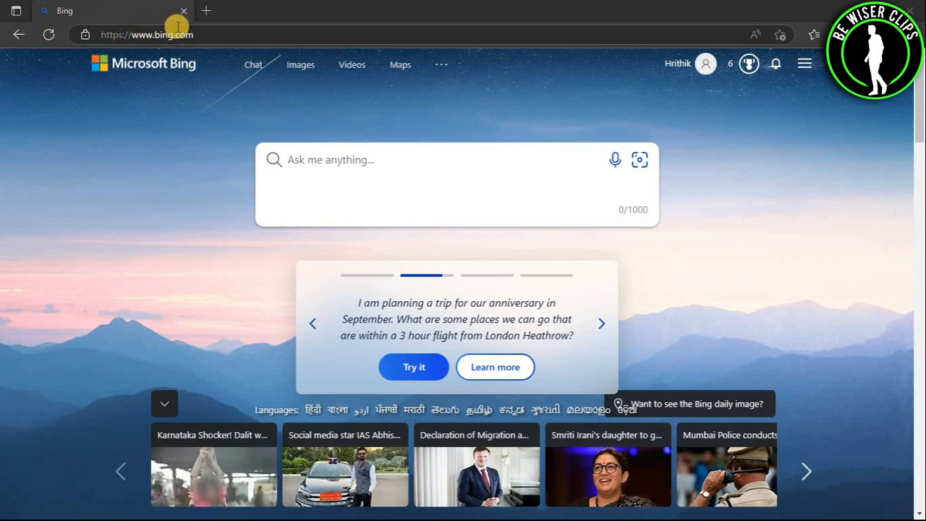
pyautogui.moveTo(162, 127)
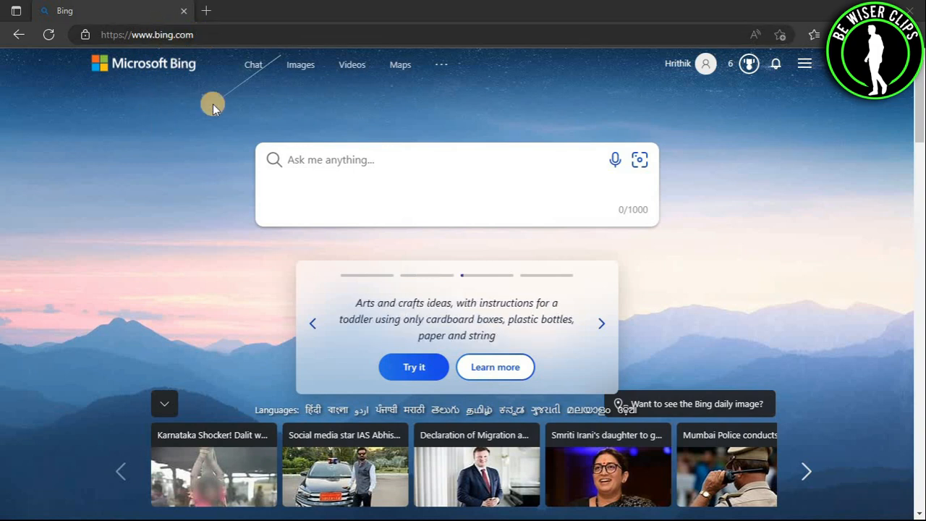
# - Enter 'chat' in the Bing search box without submitting the search
pyautogui.click(311, 153)
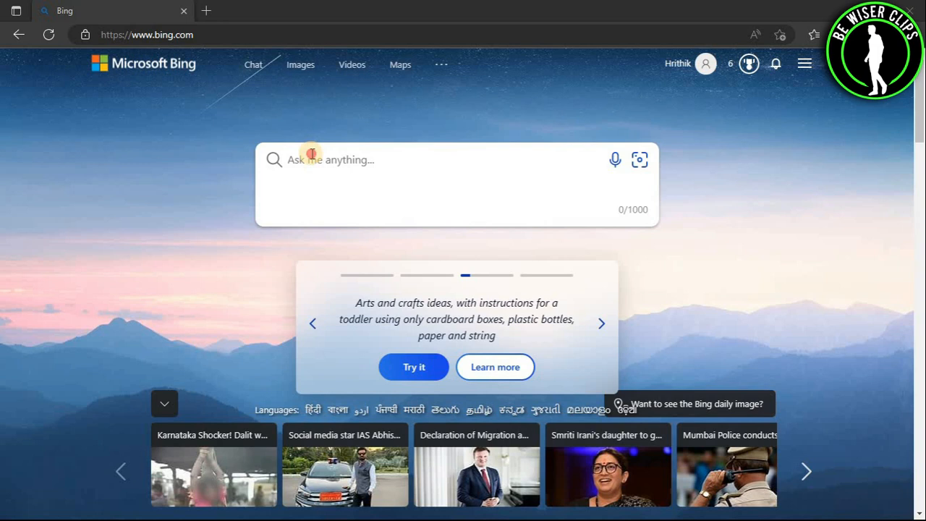
pyautogui.write('chat')
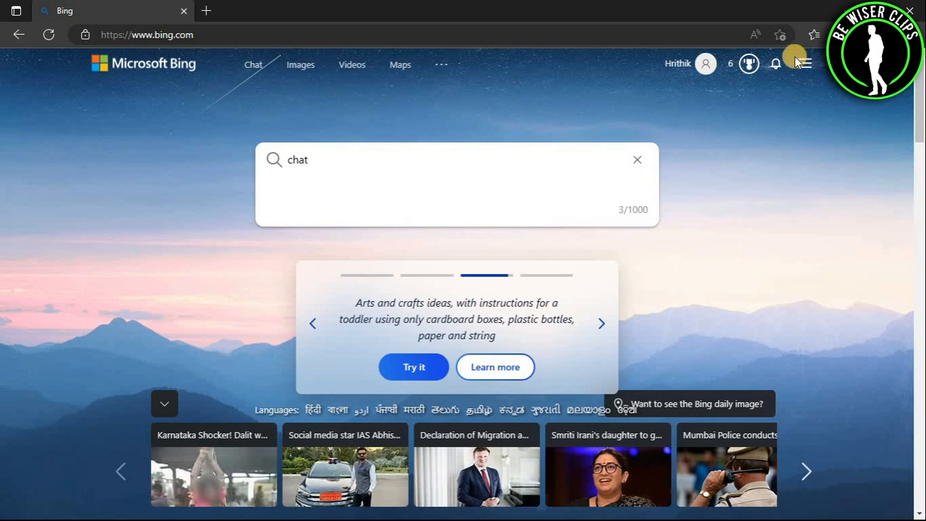
# - Reach the full search settings page via the homepage menu's Settings entry
pyautogui.click(813, 64)
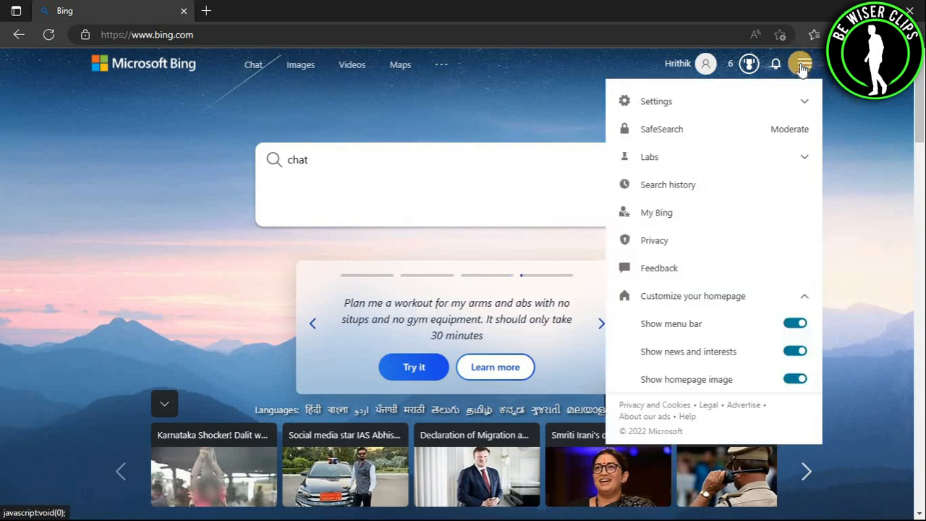
pyautogui.click(657, 101)
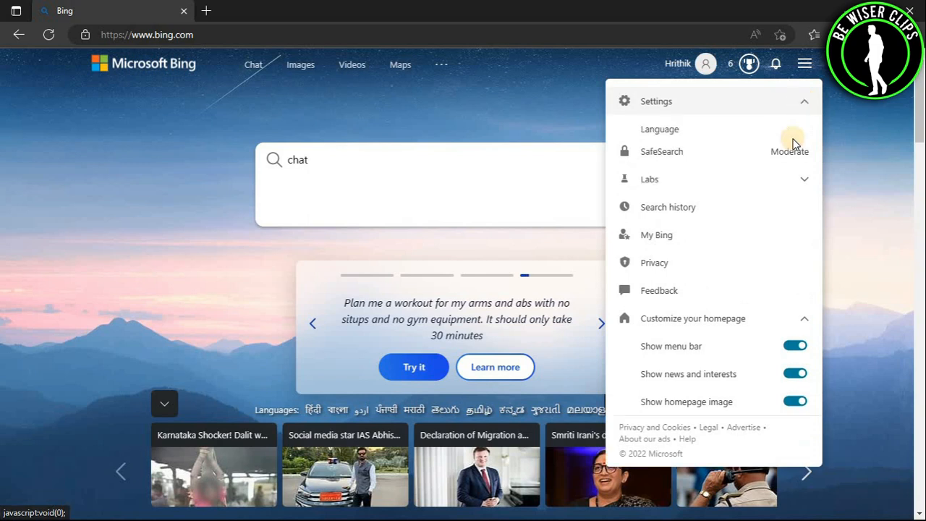
pyautogui.click(660, 129)
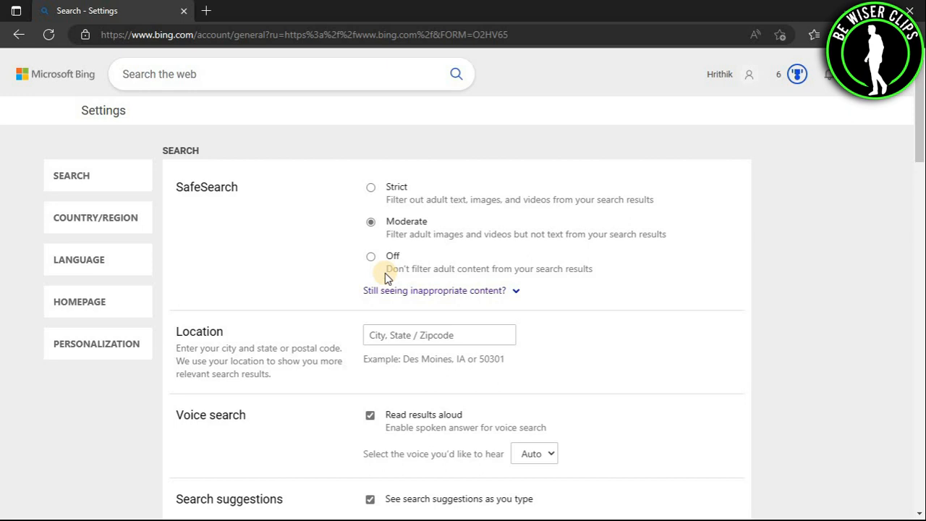
# - Uncheck 'See search suggestions as you type' and save the settings
pyautogui.scroll(-3)
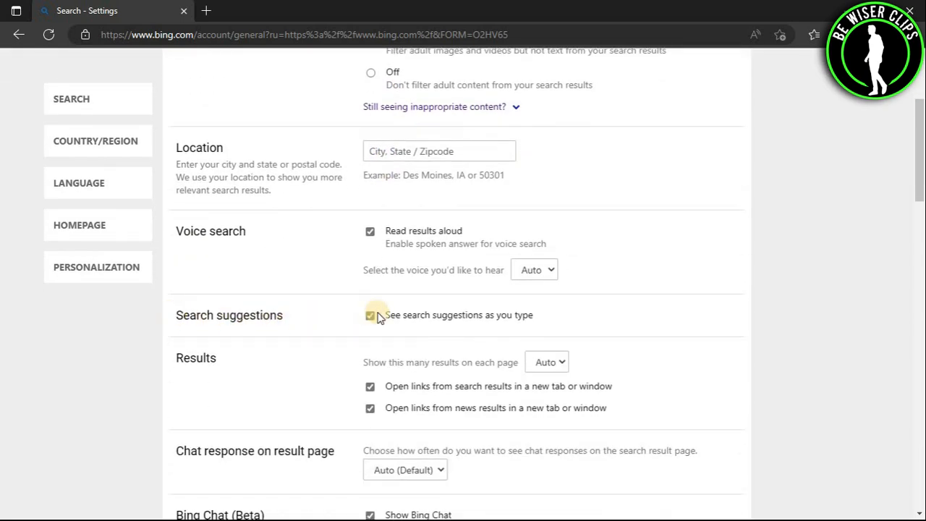
pyautogui.click(371, 315)
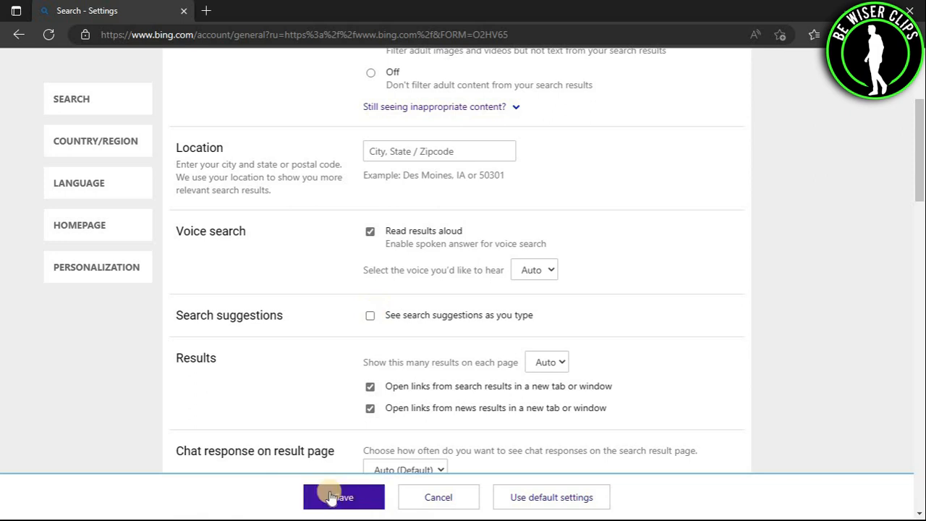
pyautogui.click(344, 498)
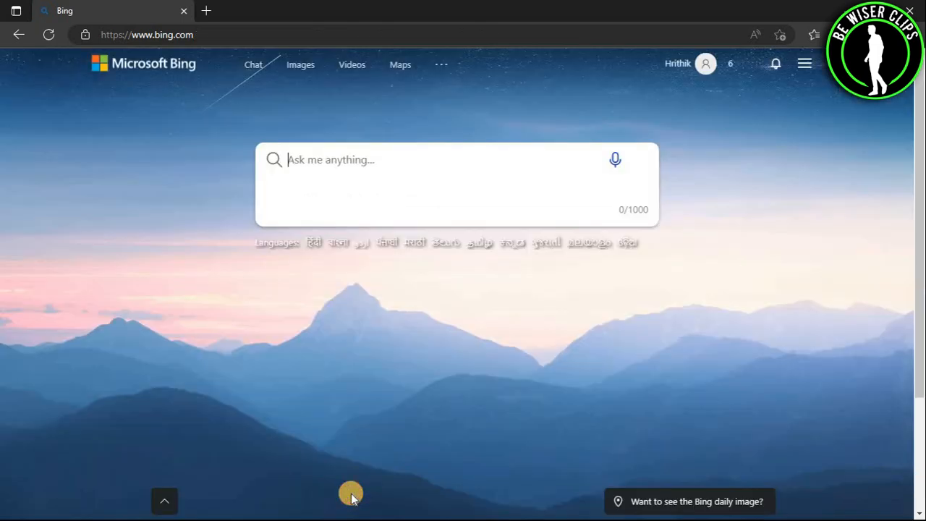
# - Enter 'chat gpt dgdoibfbsld' in the search box to confirm no suggestions appear
pyautogui.write('chat gpt')
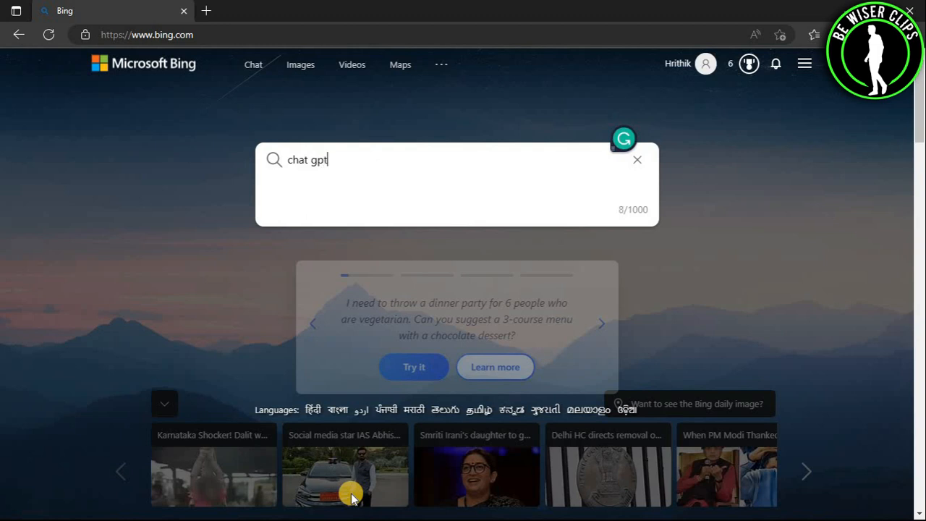
pyautogui.write('dgdoibfbsld')
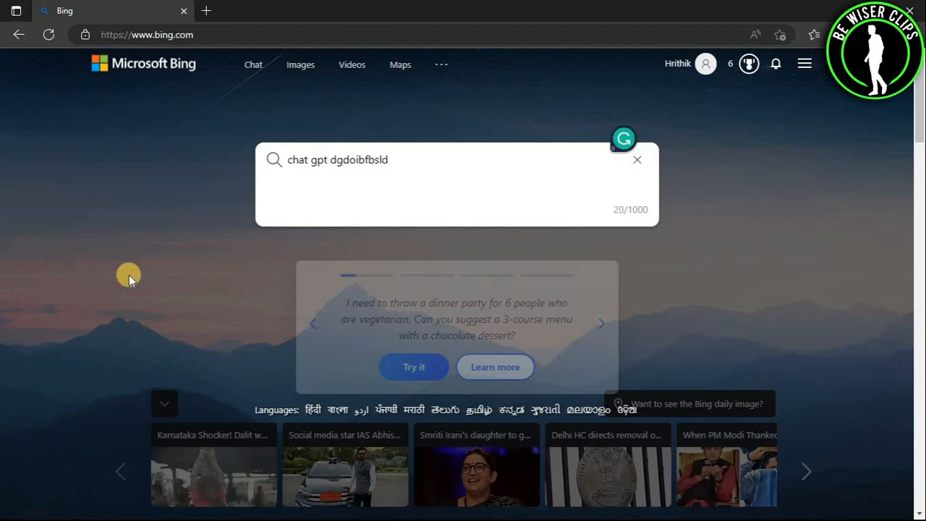